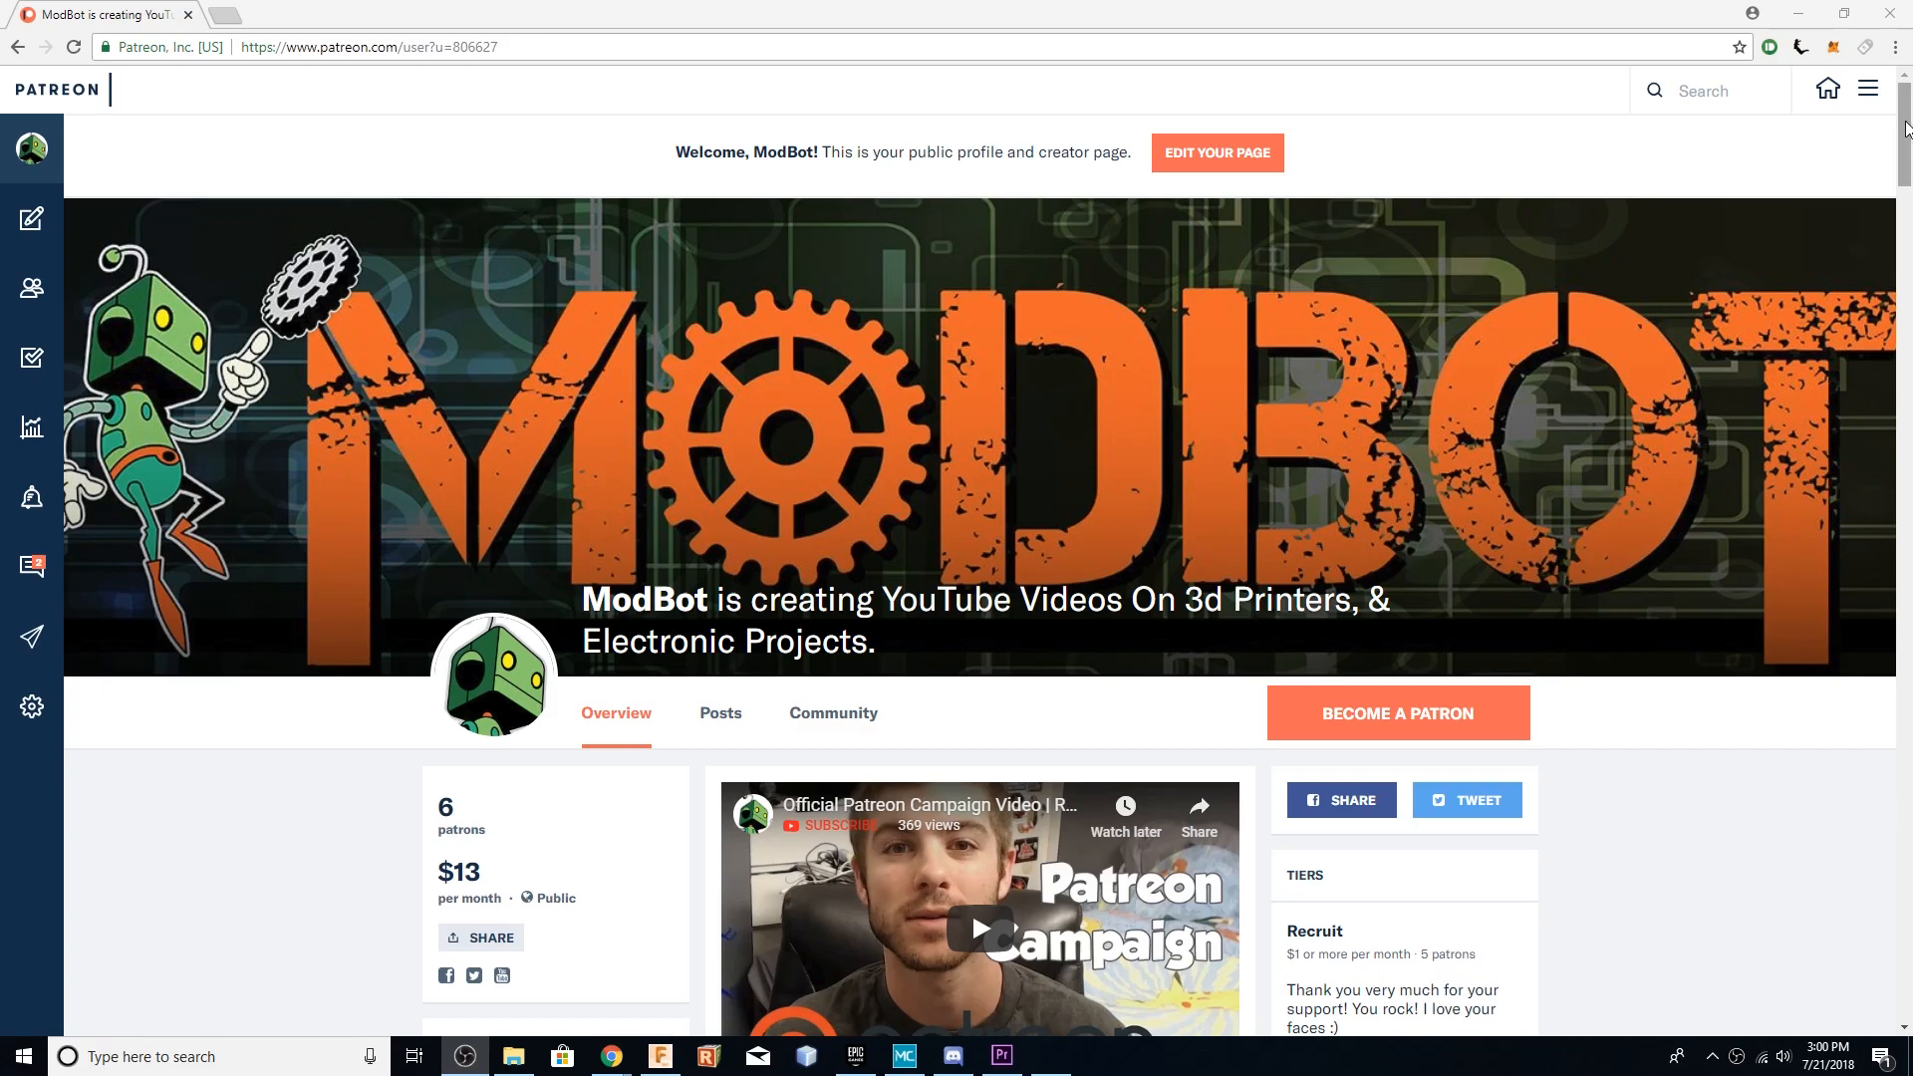
Scroll down through the settings panel and select the spool holder model
{"action": "scroll", "scroll_direction": "down", "scroll_amount": 3}
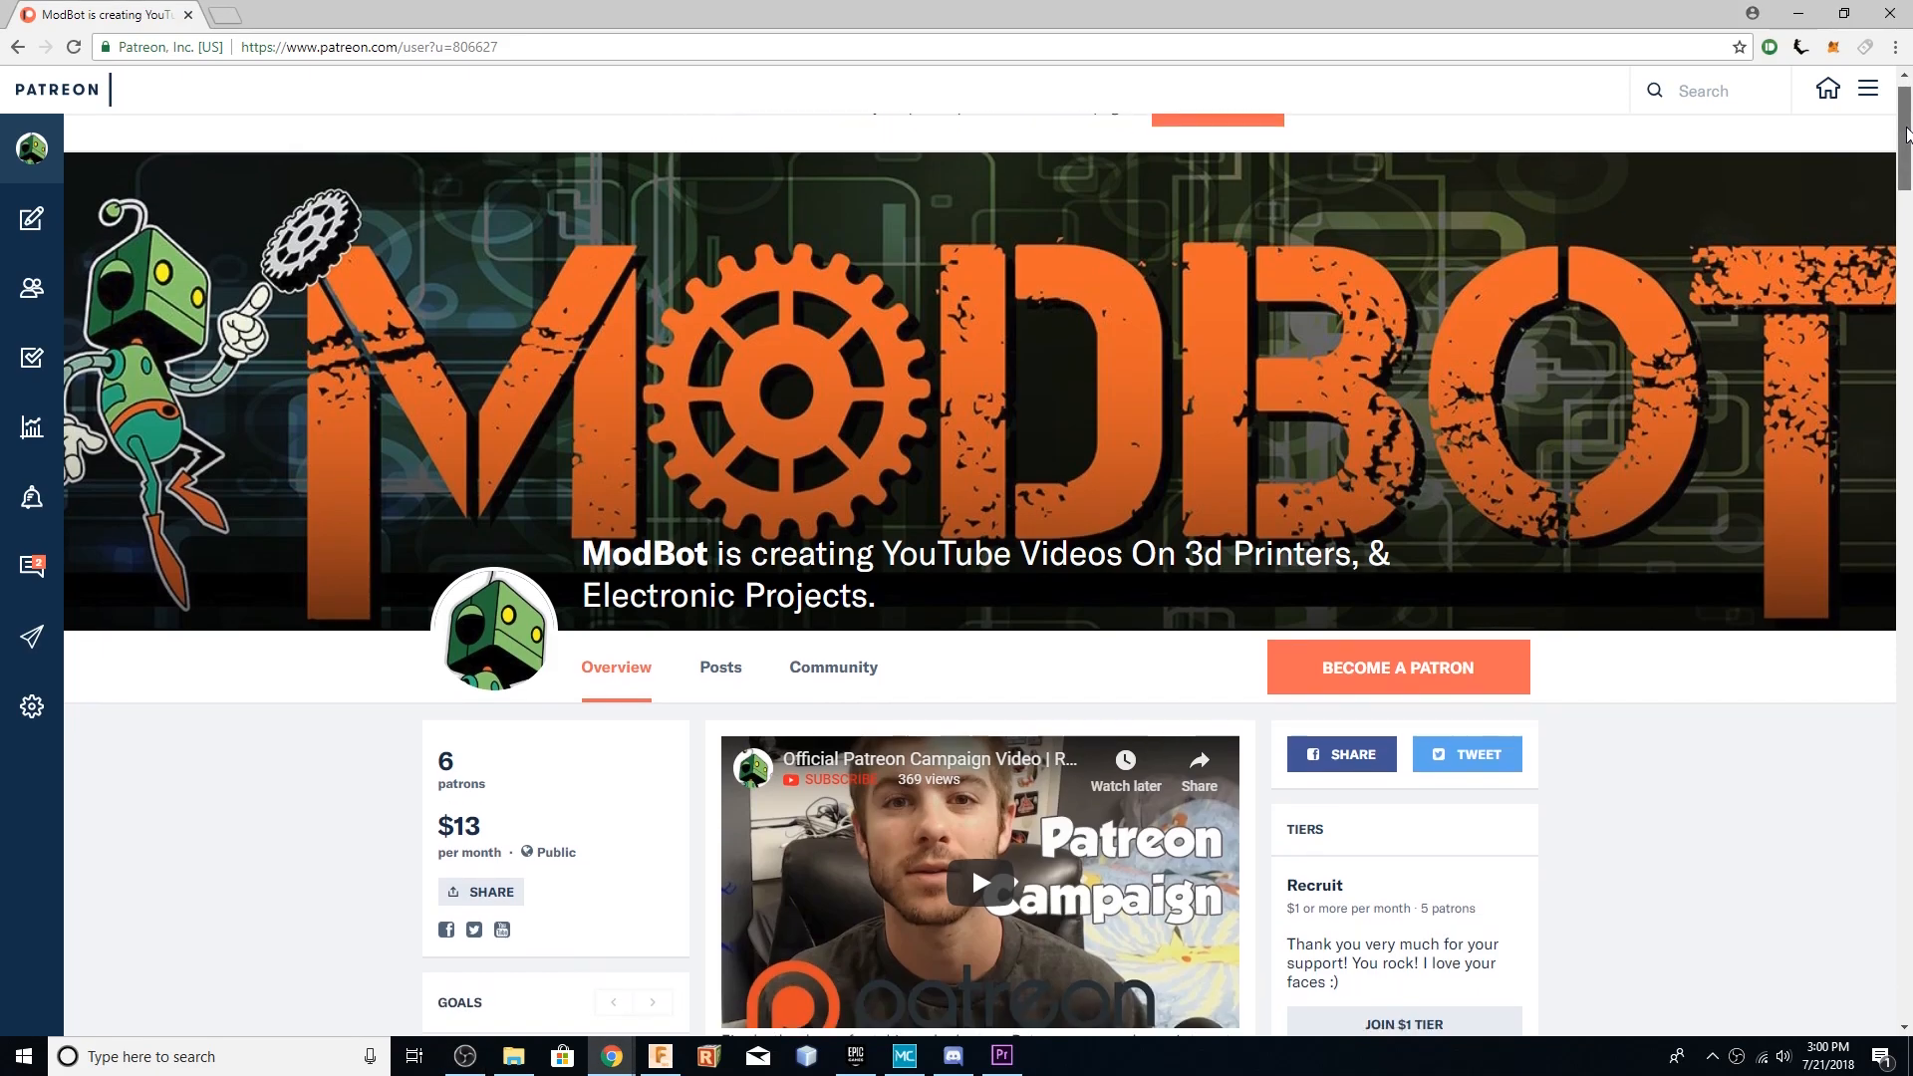
{"action": "scroll", "scroll_direction": "down", "scroll_amount": 3}
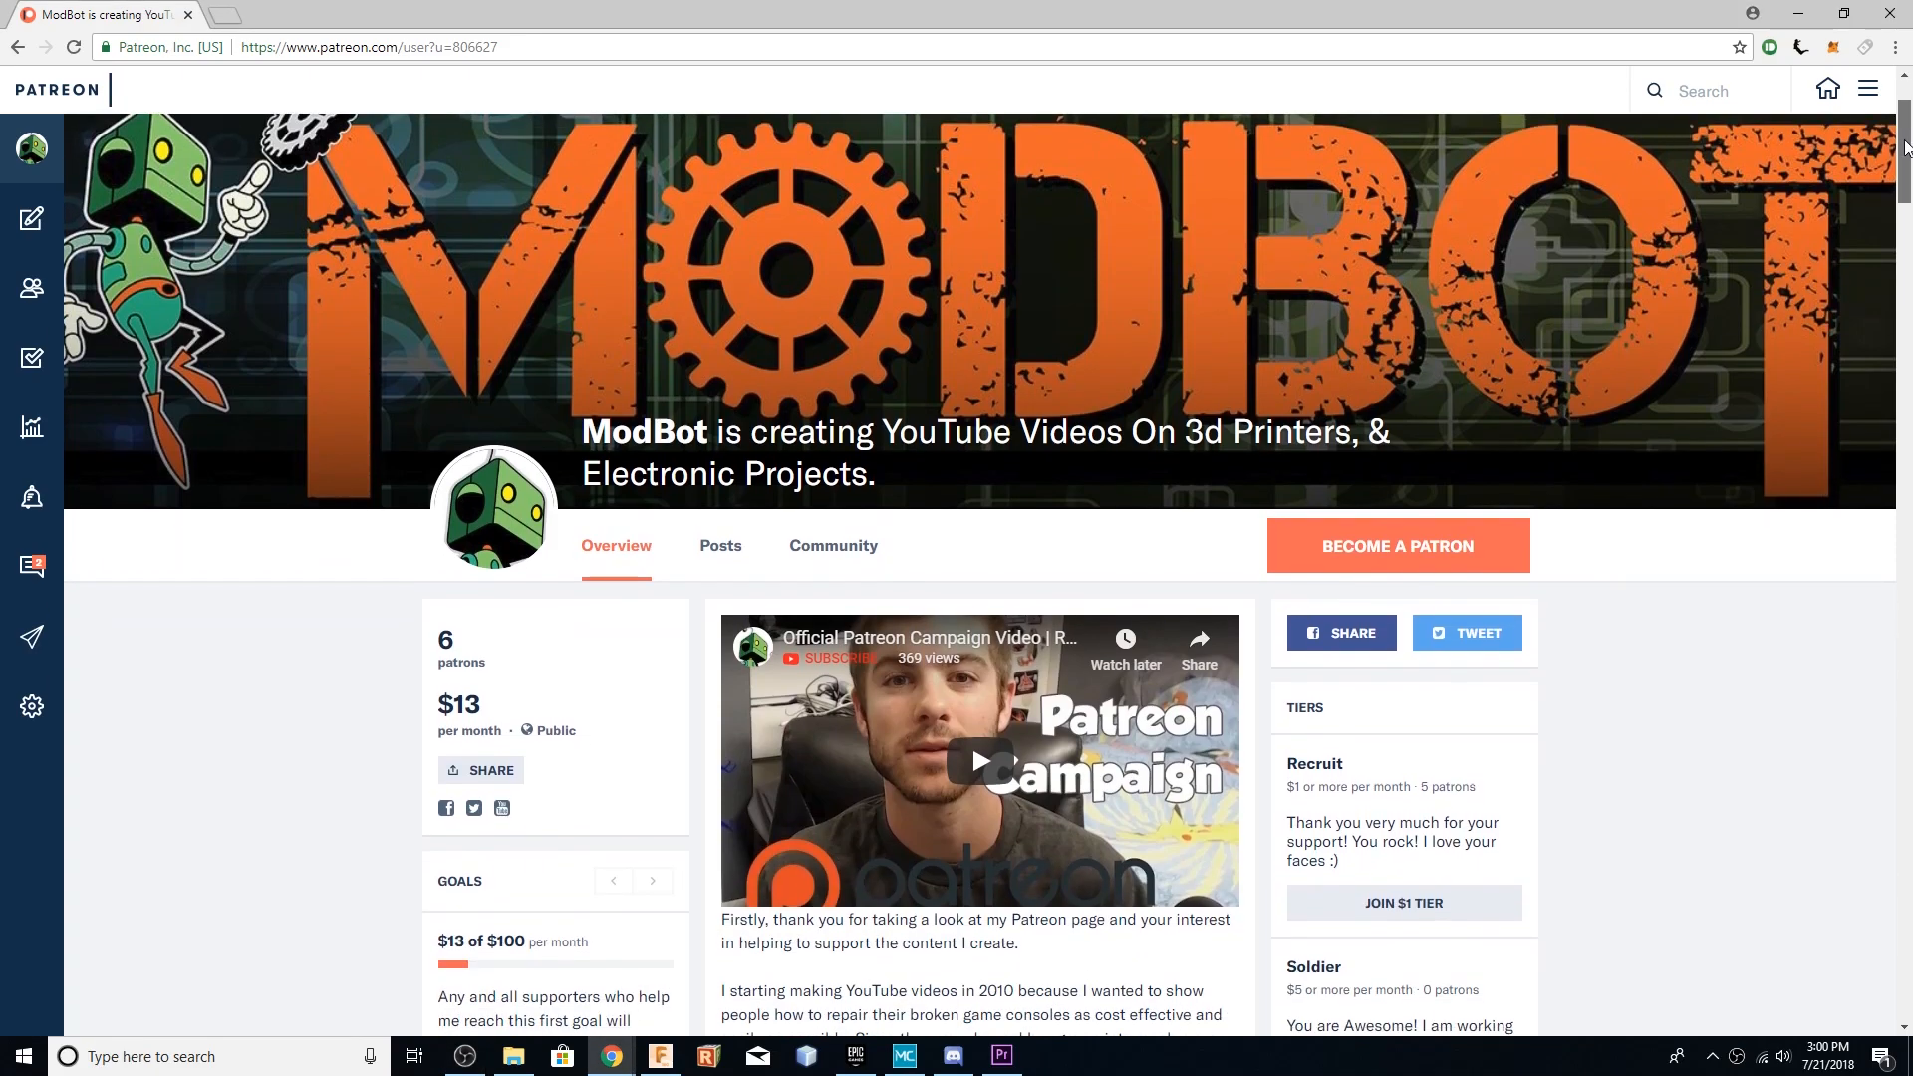
{"action": "scroll", "scroll_direction": "down", "scroll_amount": 3}
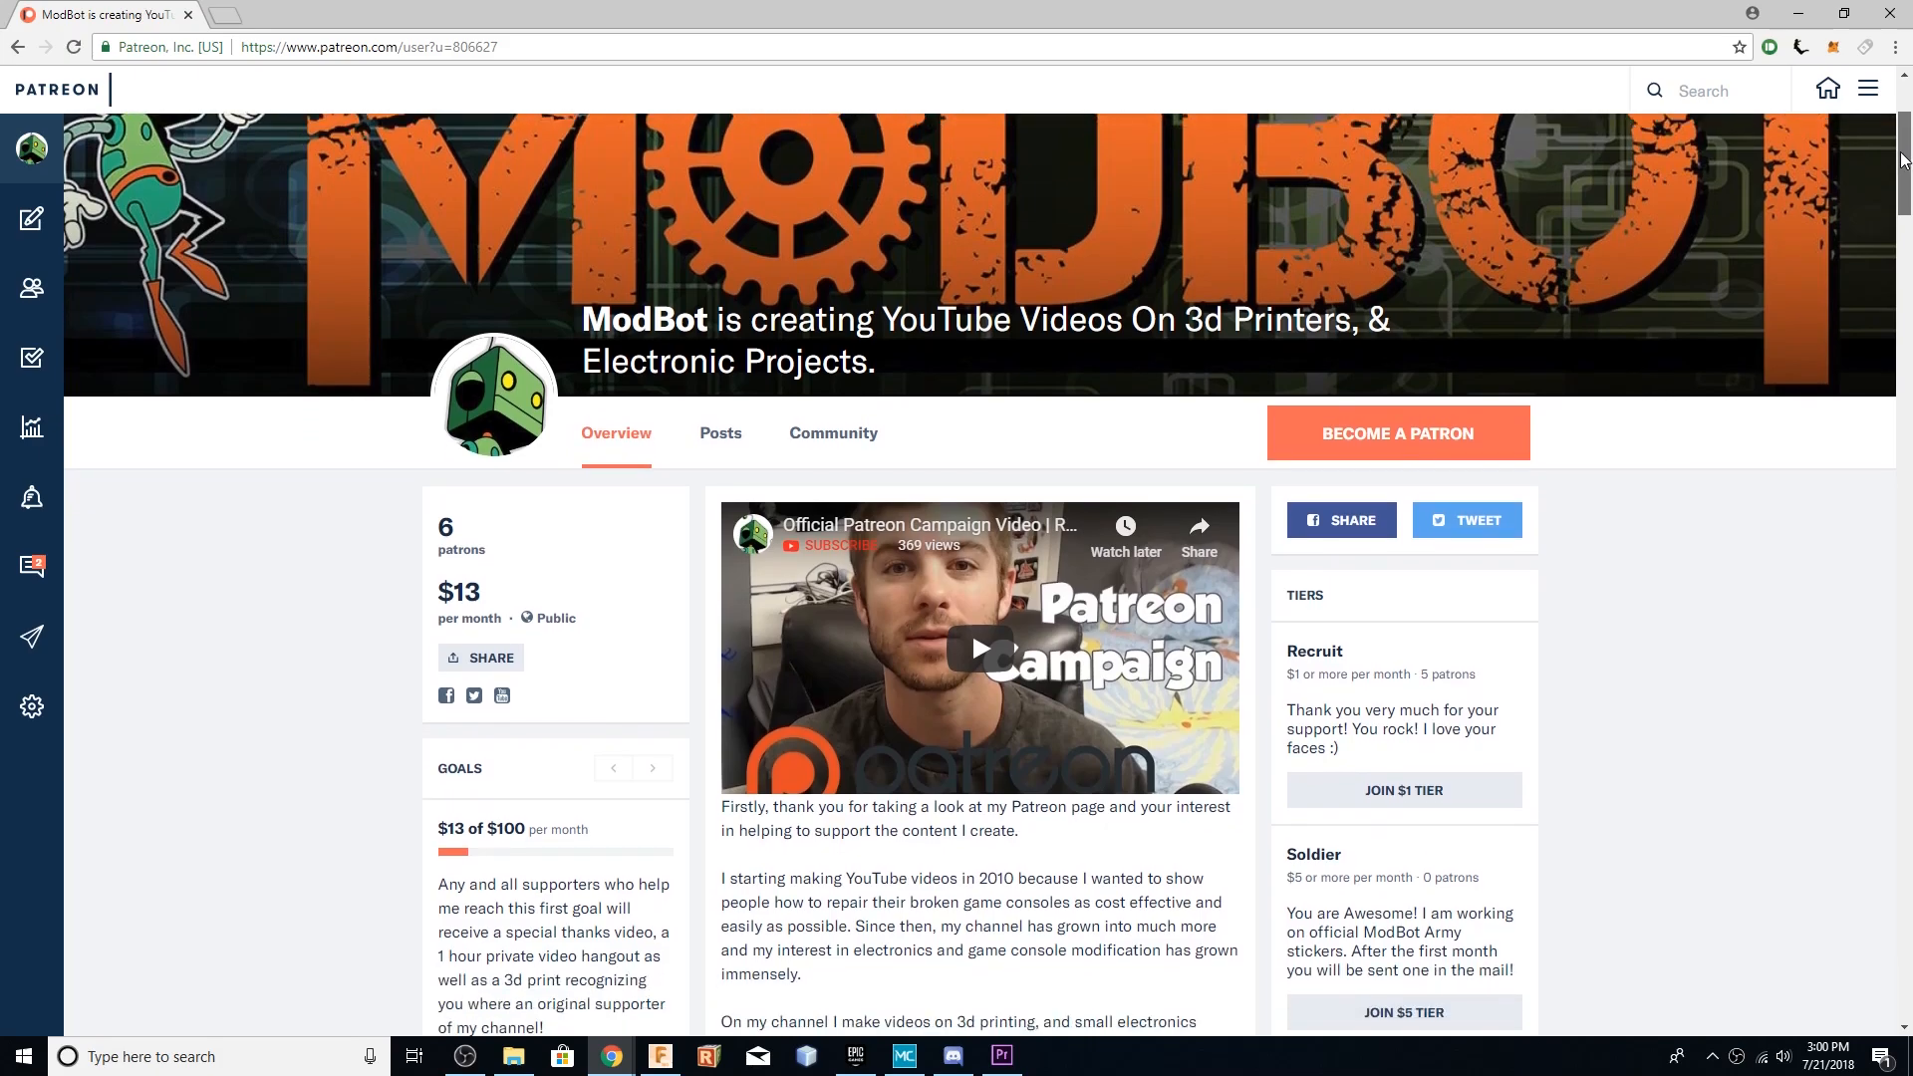
{"action": "scroll", "scroll_direction": "down", "scroll_amount": 3}
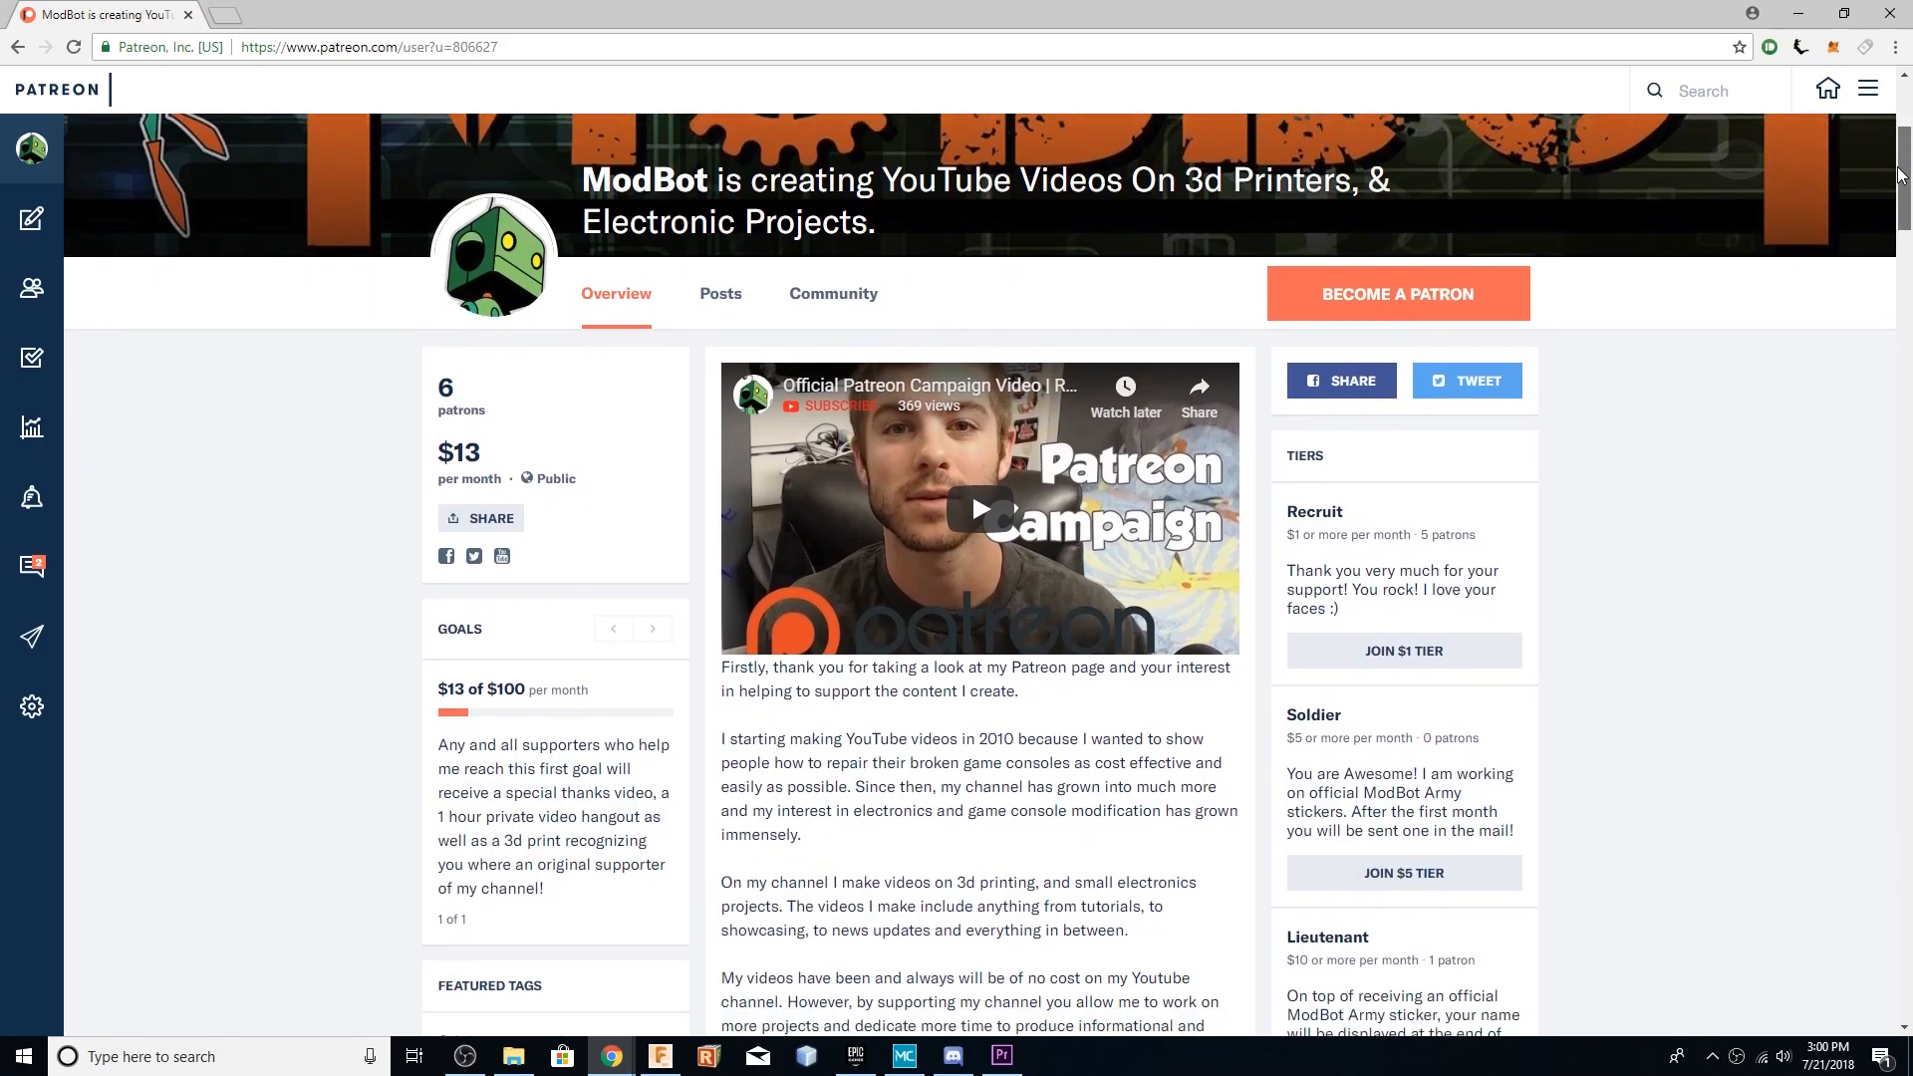
{"action": "scroll", "scroll_direction": "down", "scroll_amount": 3}
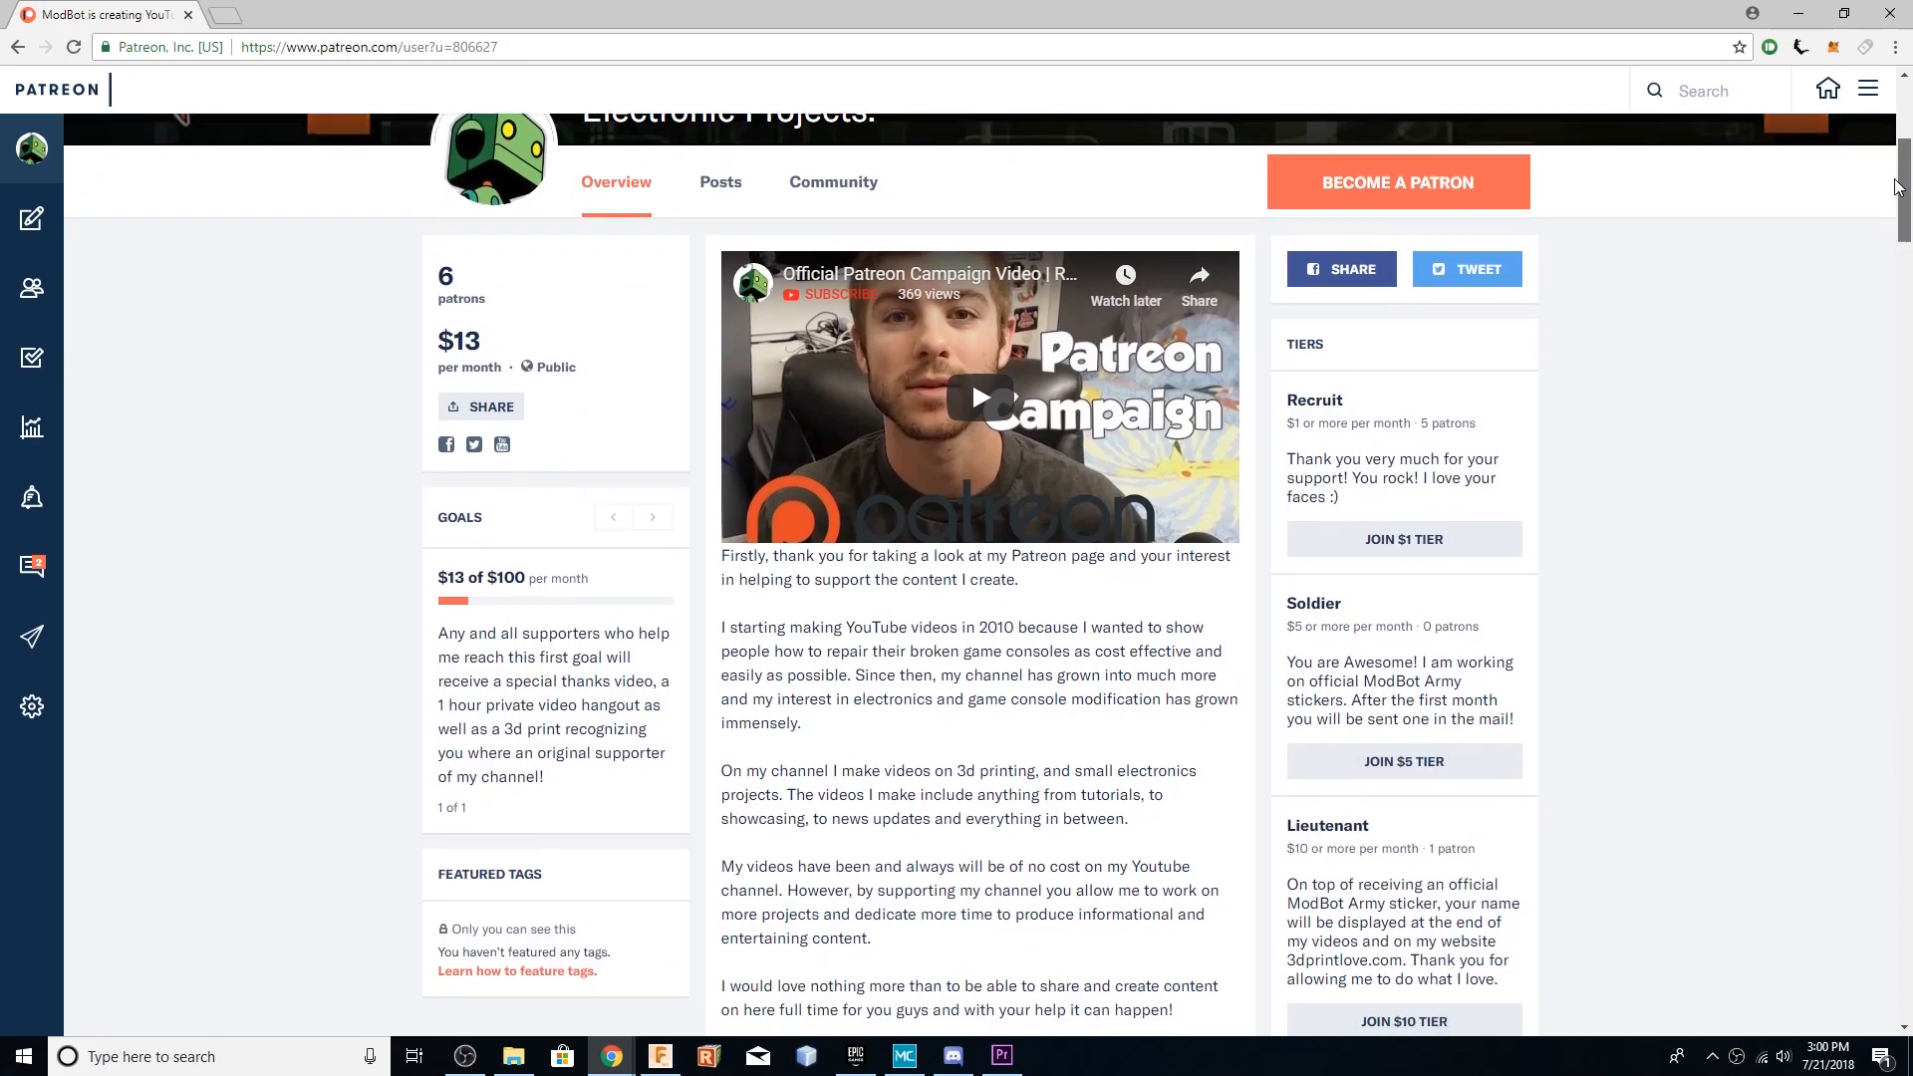
{"action": "scroll", "scroll_direction": "down", "scroll_amount": 3}
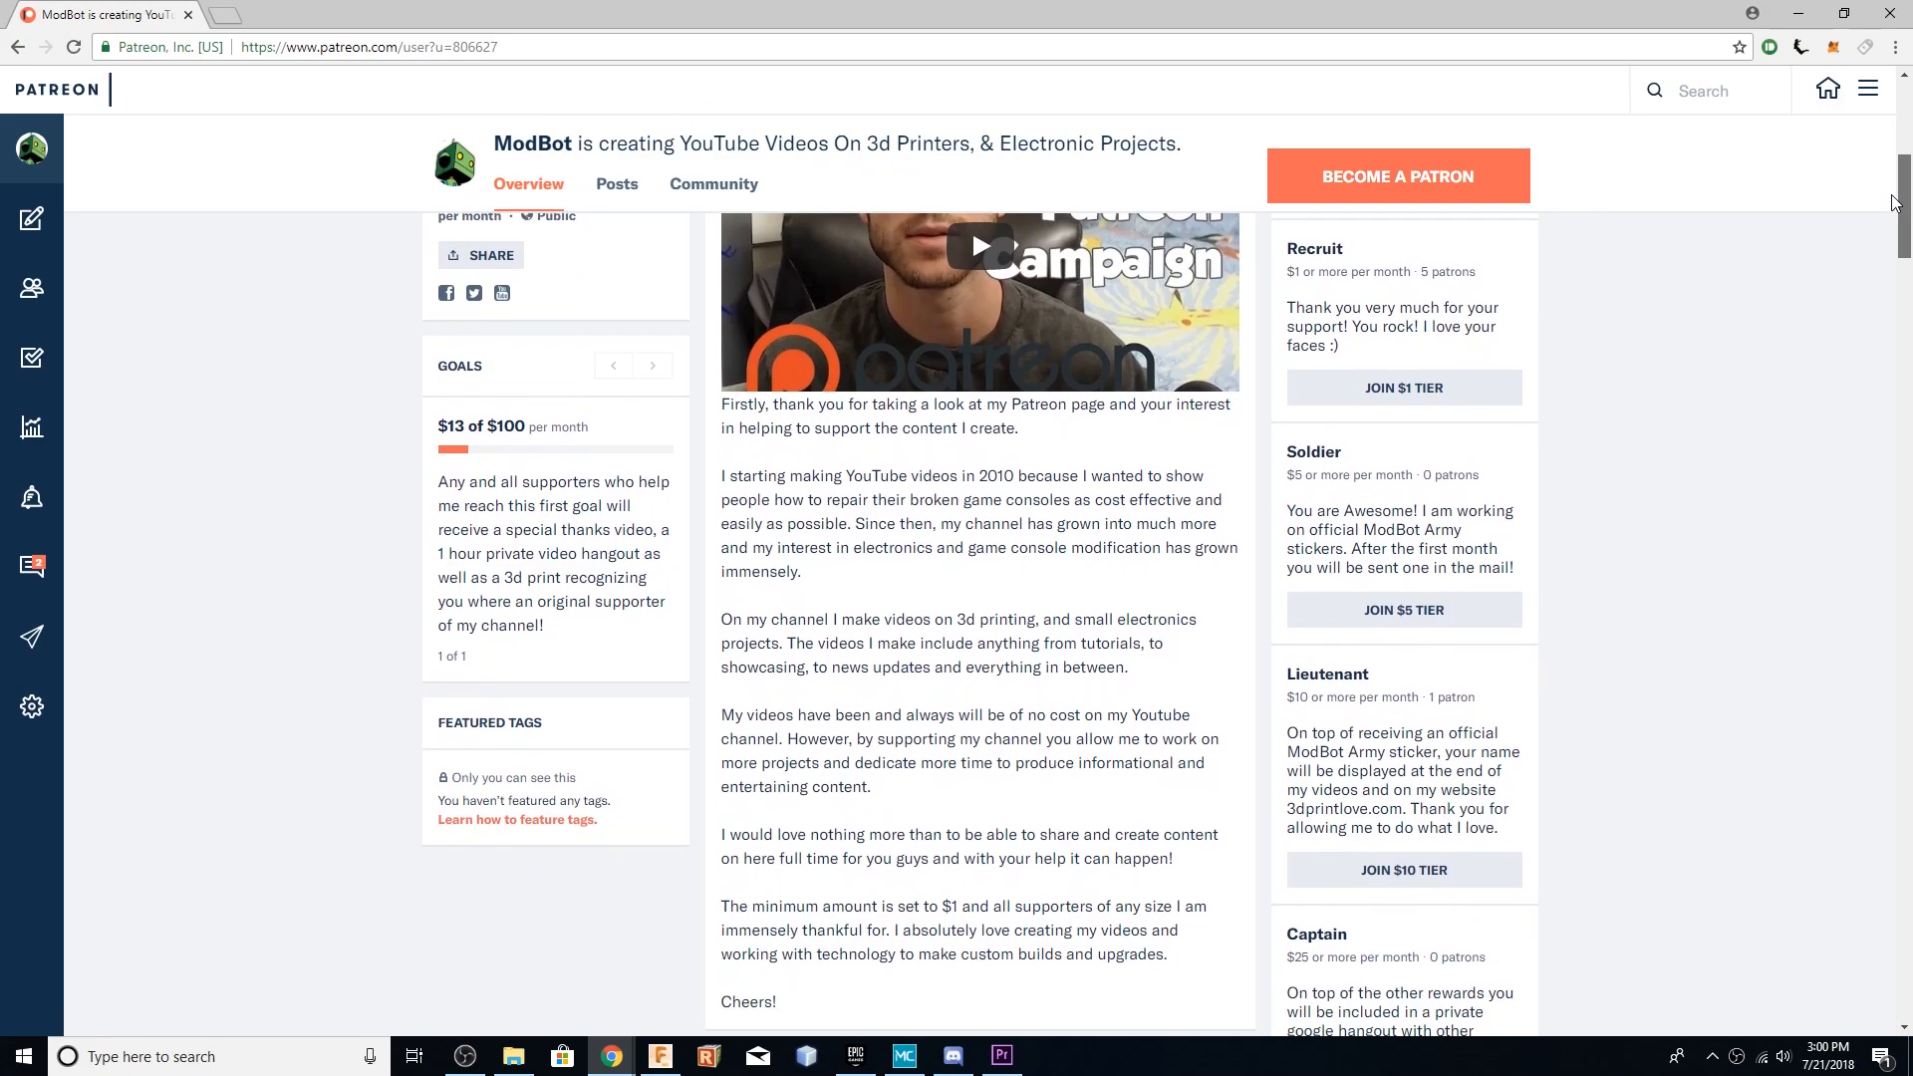
{"action": "left_click", "coordinate": [1146, 1056]}
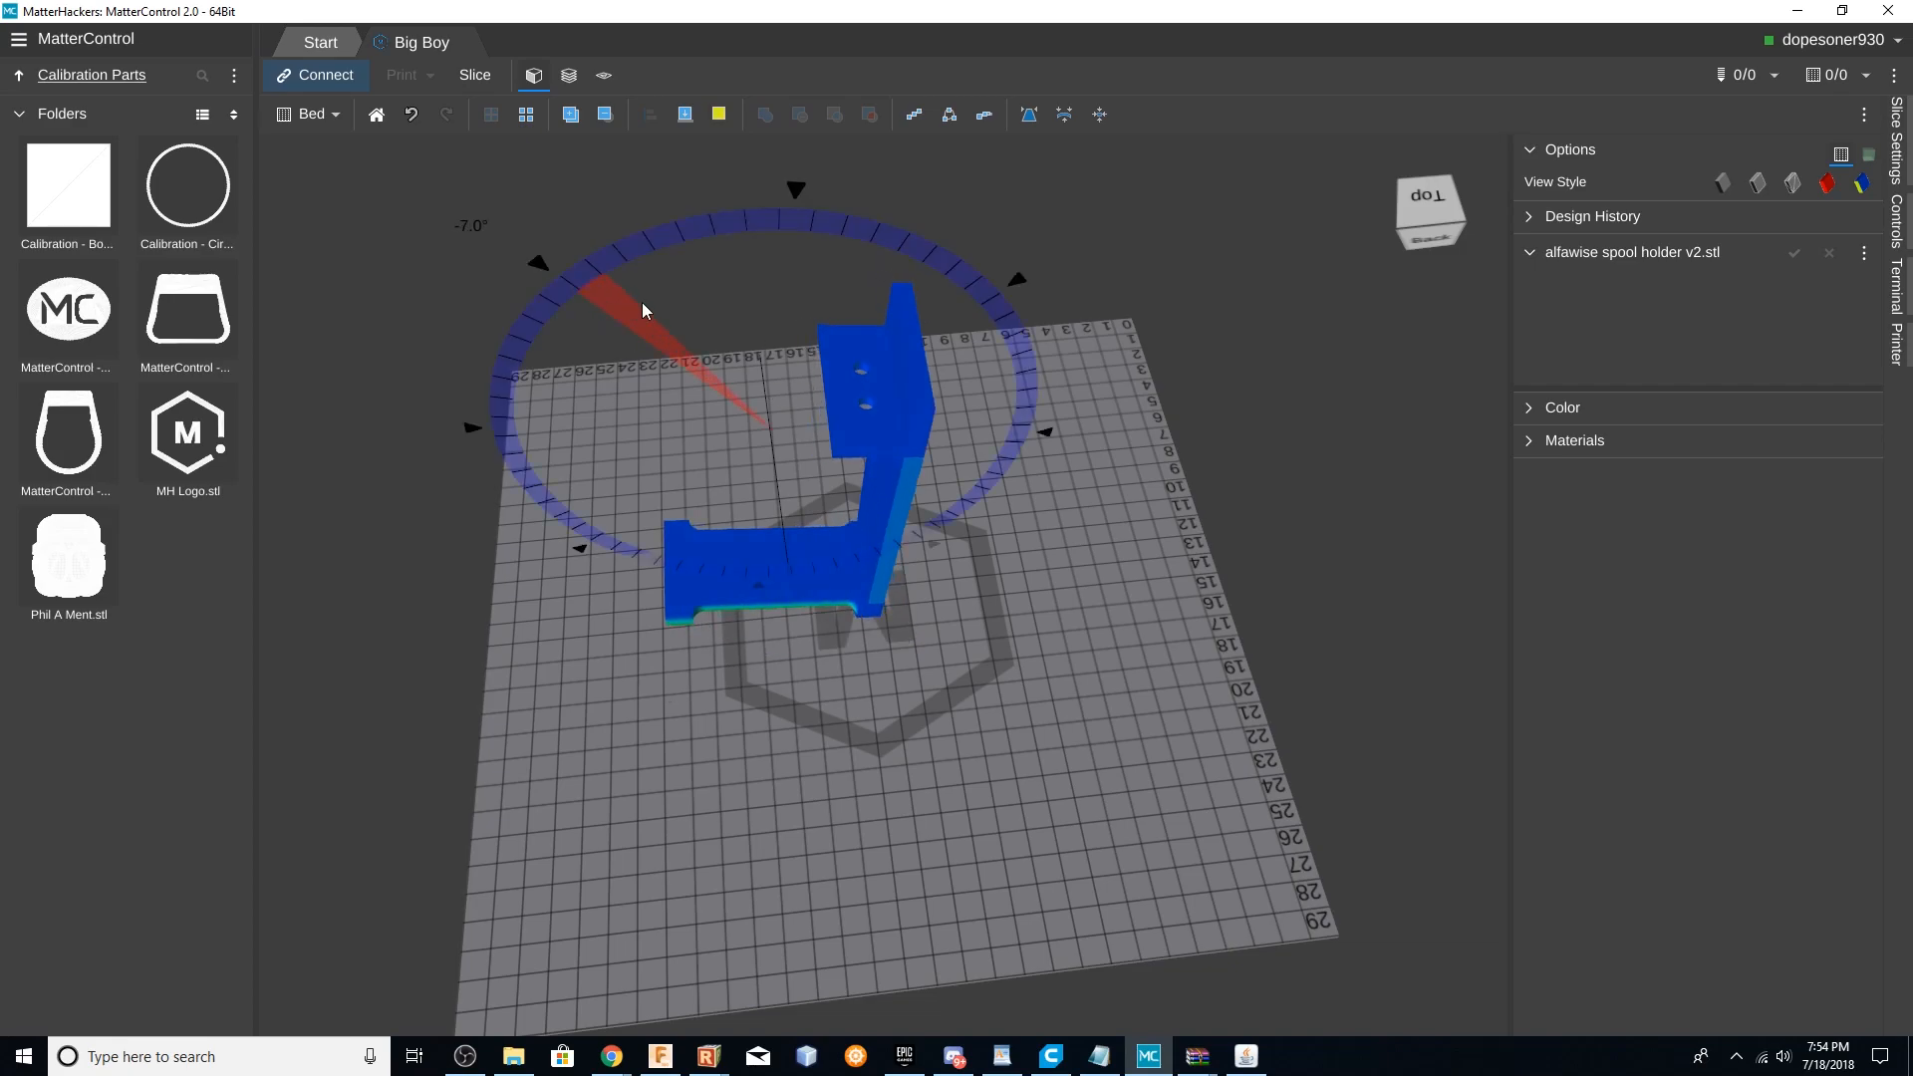
Orbit and tilt the view around the holder, then slice it into the 168-layer preview
{"action": "left_click_drag", "start_coordinate": [643, 308], "coordinate": [1037, 285]}
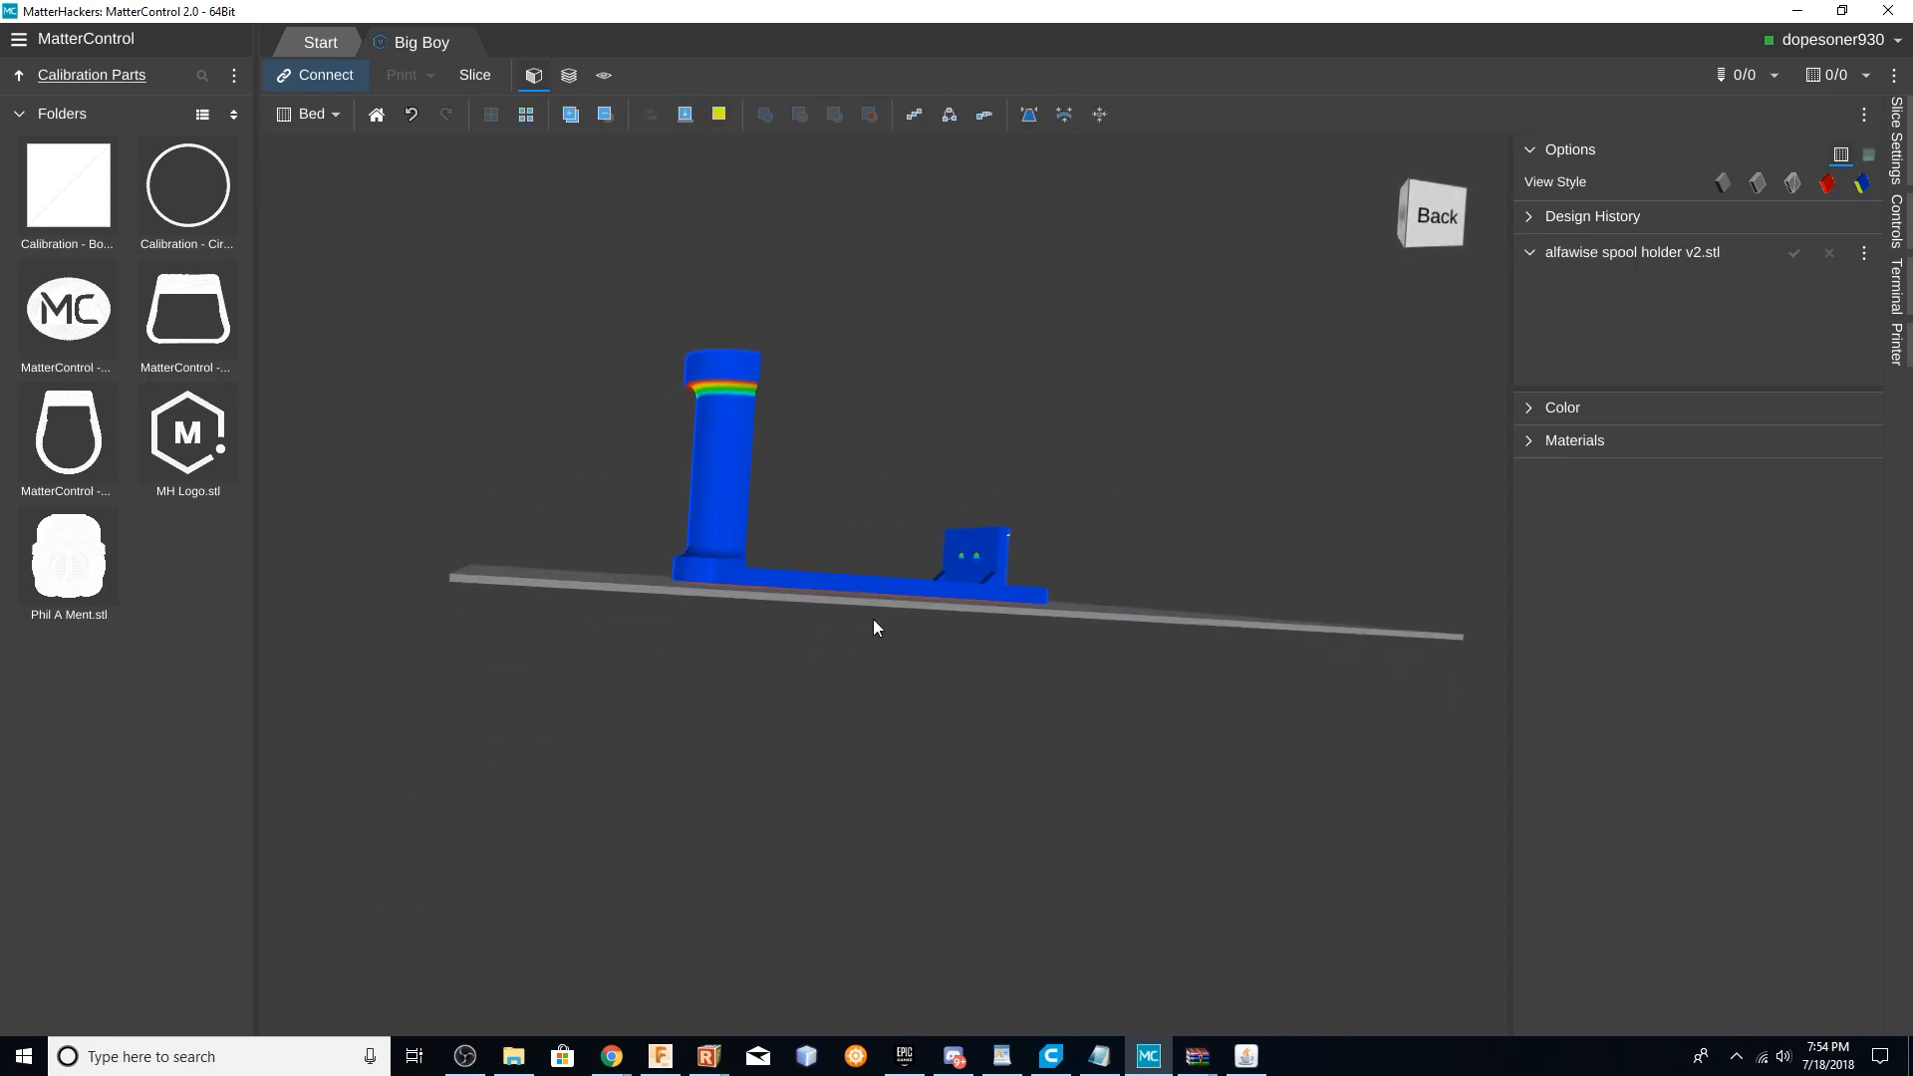
{"action": "left_click_drag", "start_coordinate": [872, 628], "coordinate": [659, 725]}
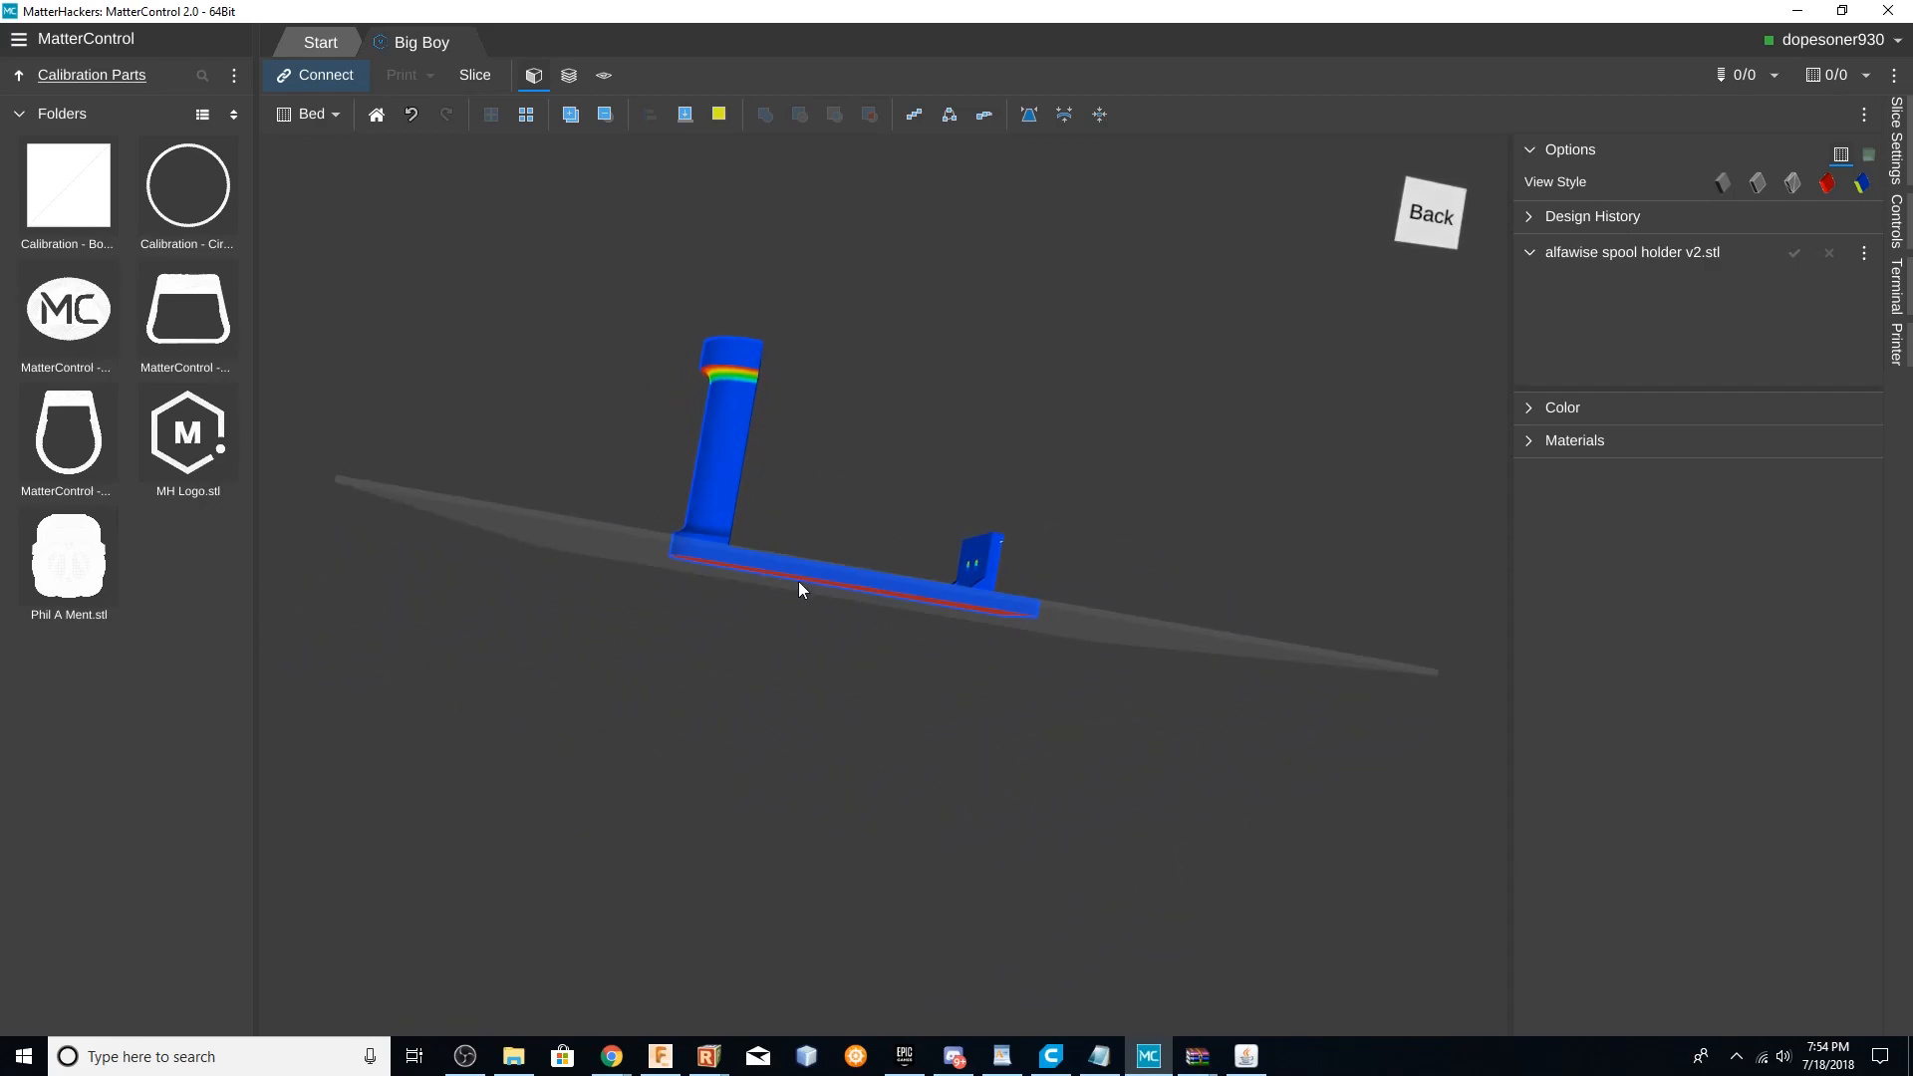
{"action": "left_click", "coordinate": [568, 76]}
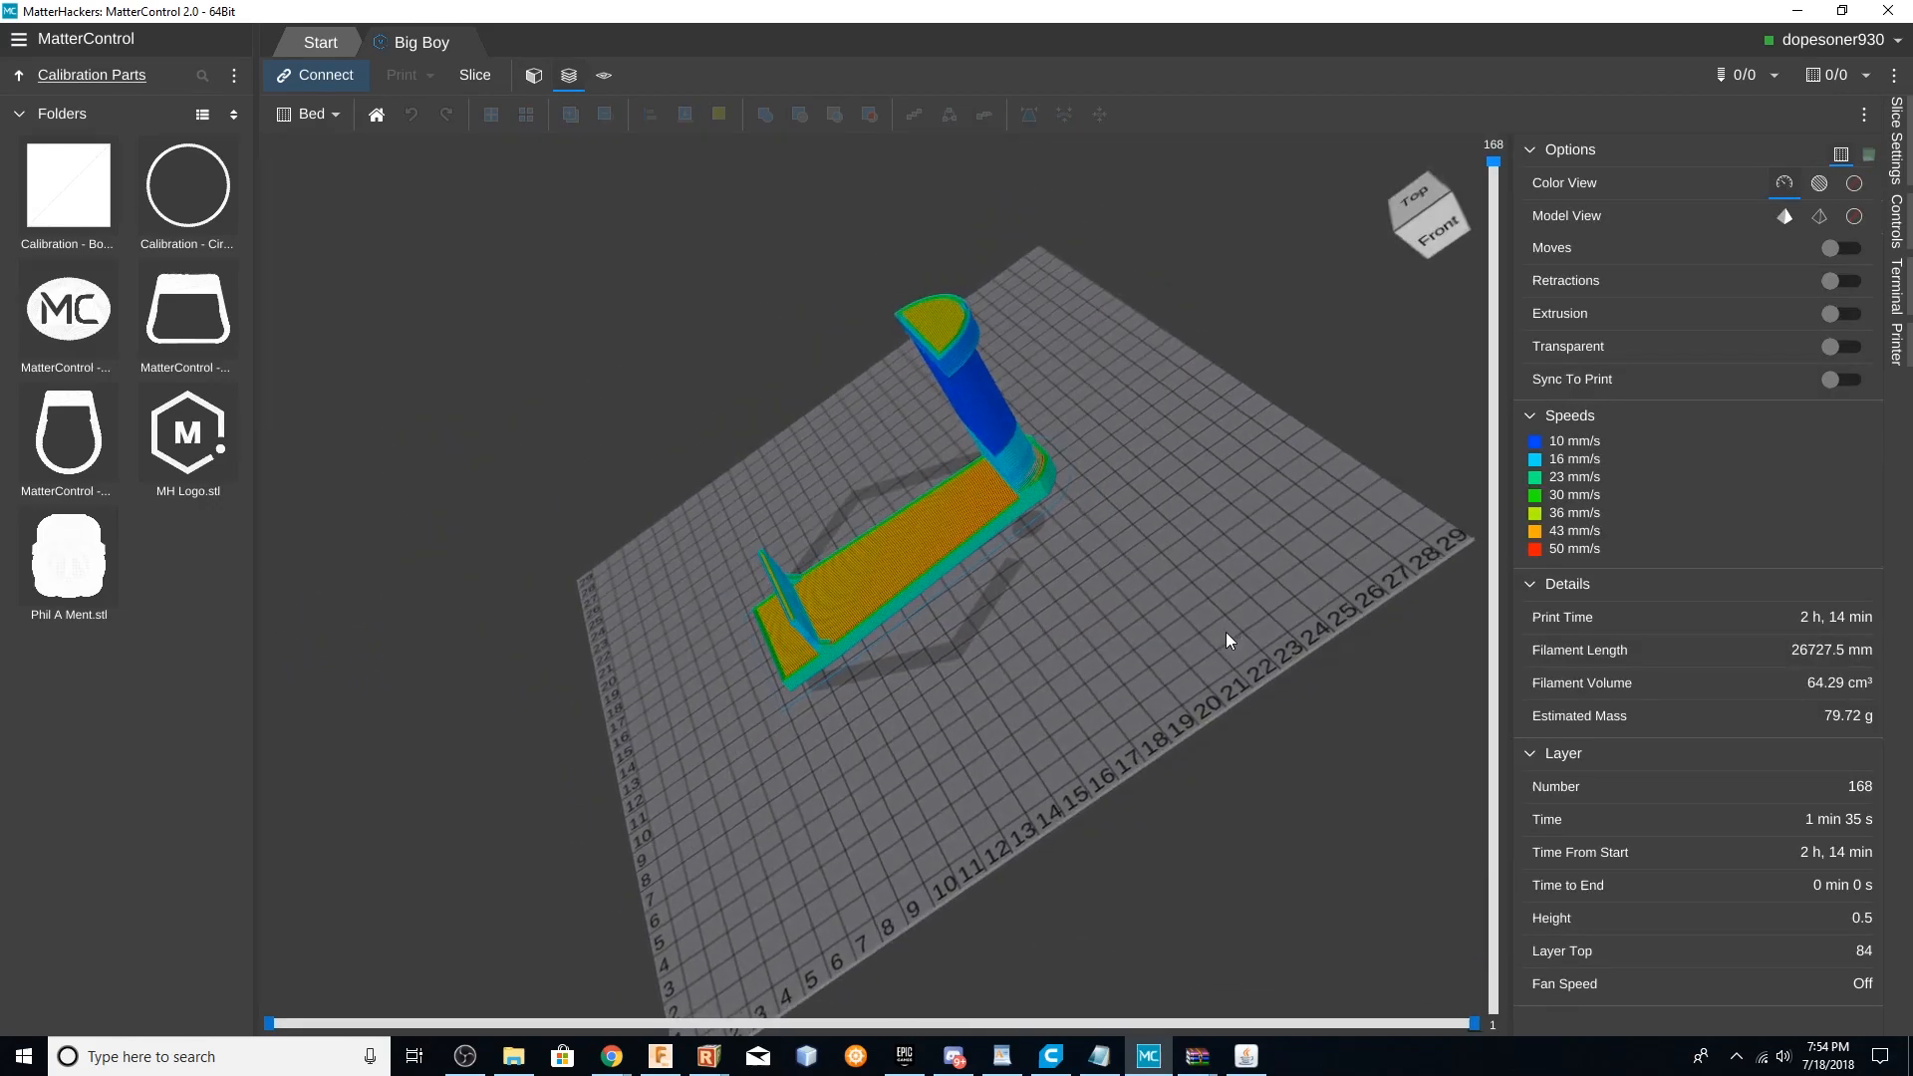
{"action": "left_click_drag", "start_coordinate": [1226, 640], "coordinate": [1195, 510]}
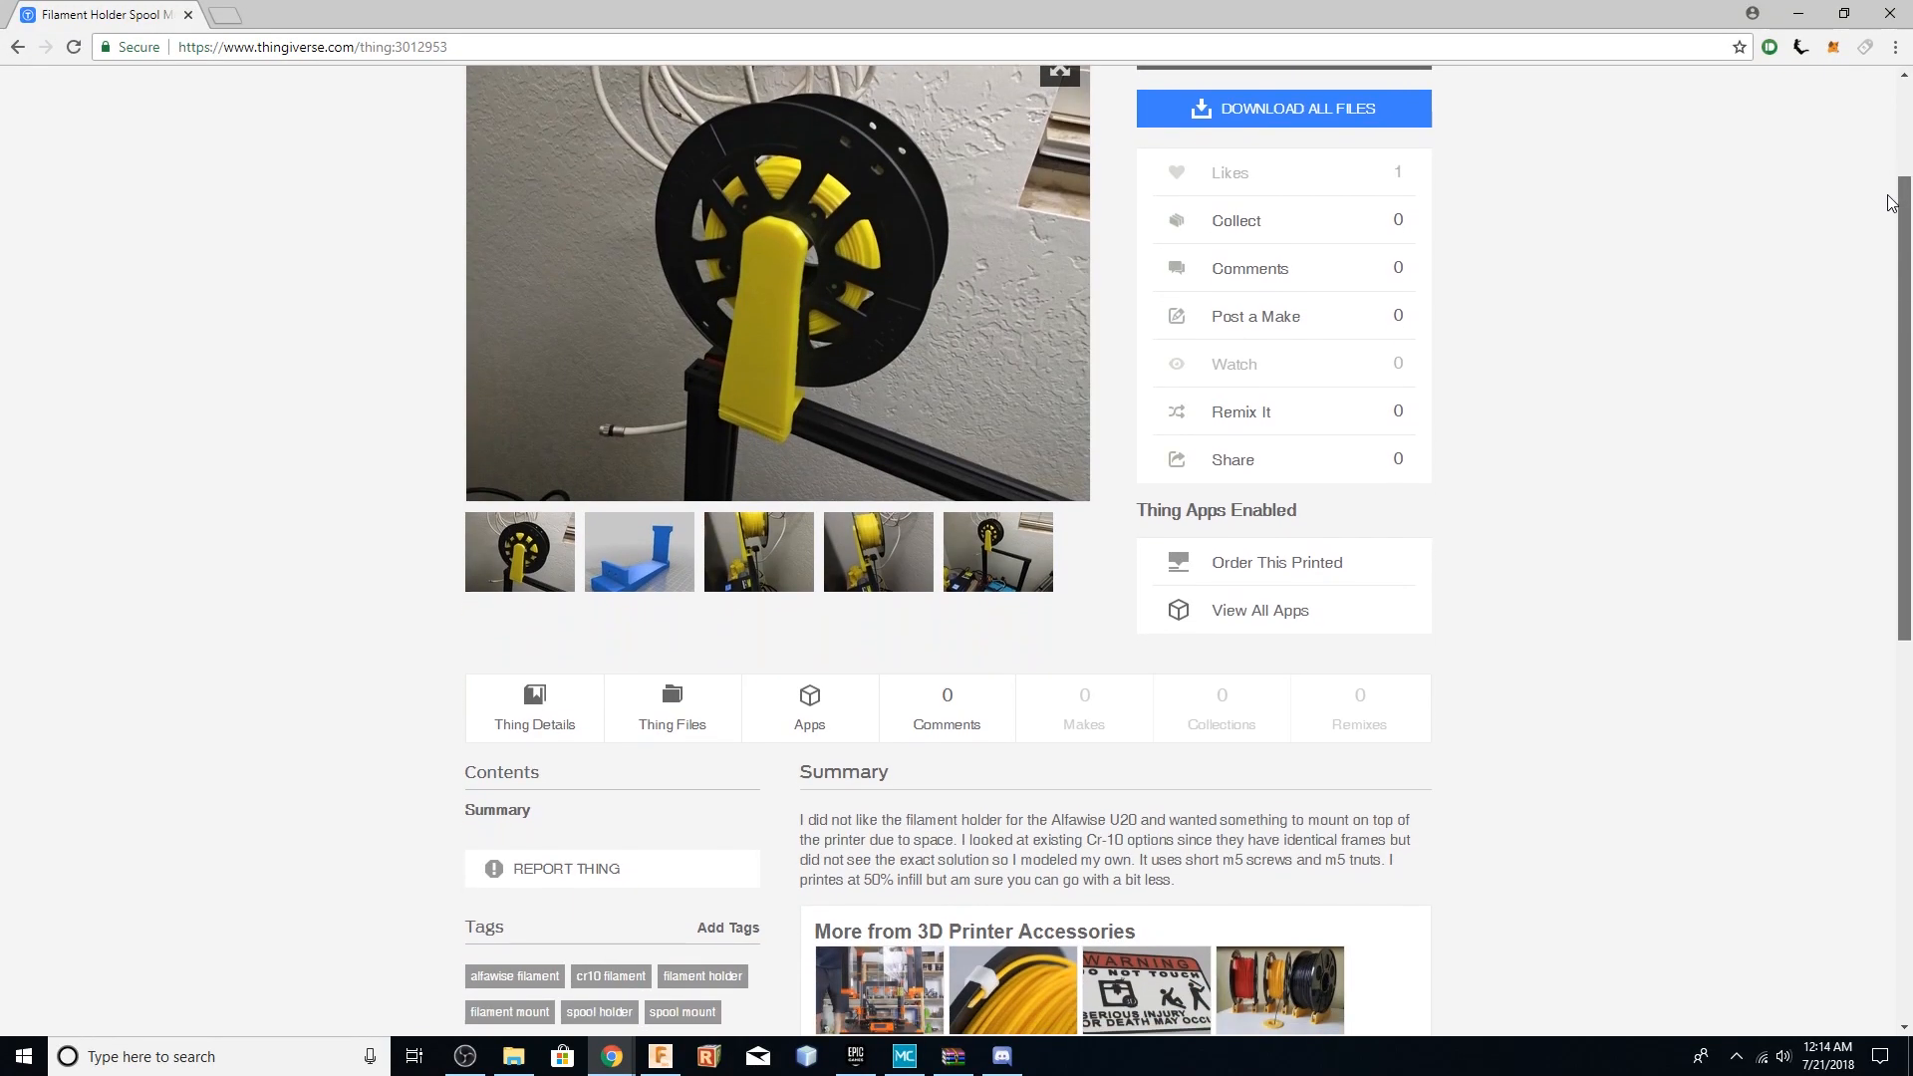
Scroll the Thingiverse page down to the design's tags and license section
{"action": "scroll", "scroll_direction": "down", "scroll_amount": 3}
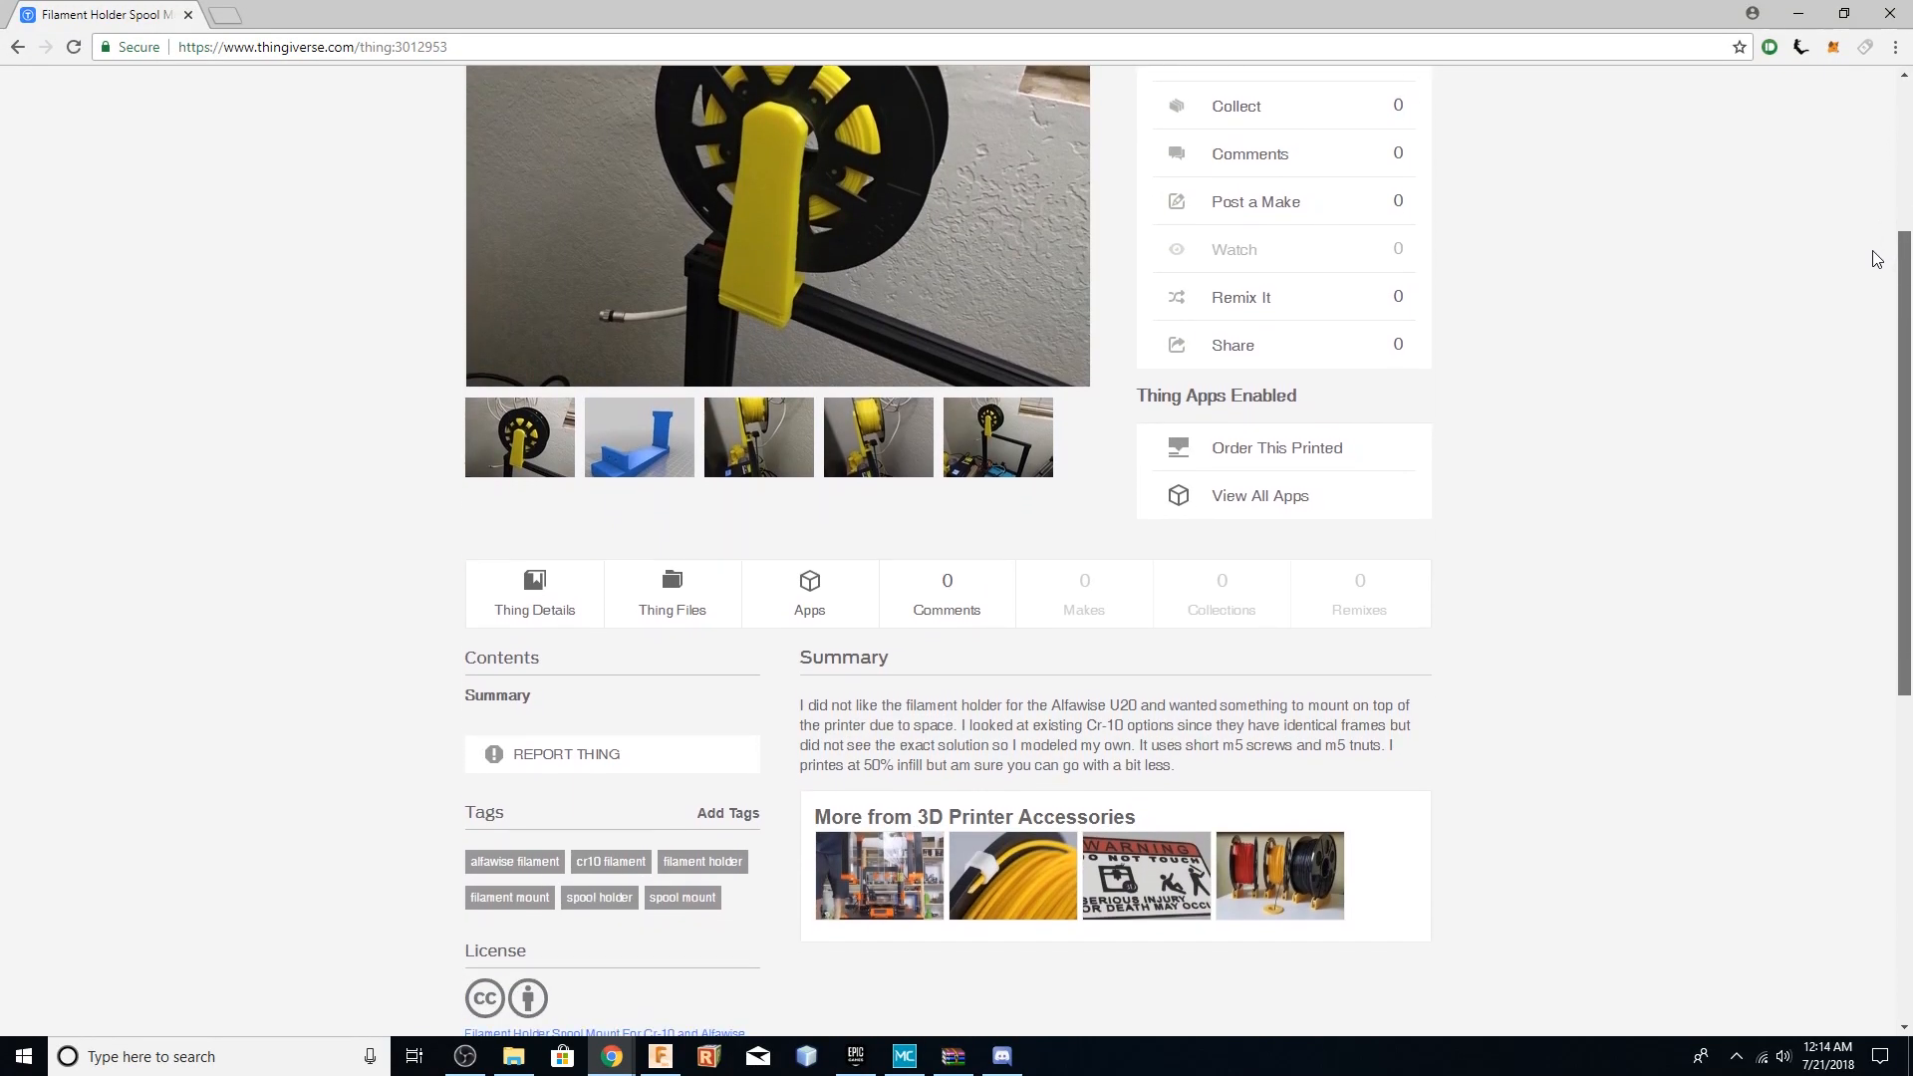